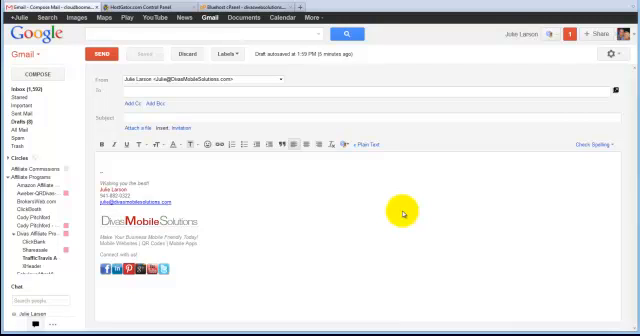
{"action": "mouse_move", "coordinate": [402, 211]}
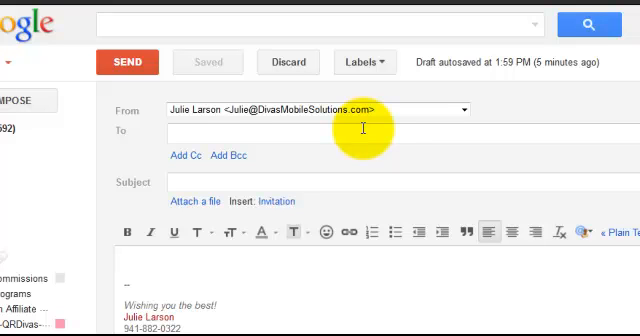
{"action": "mouse_move", "coordinate": [206, 42]}
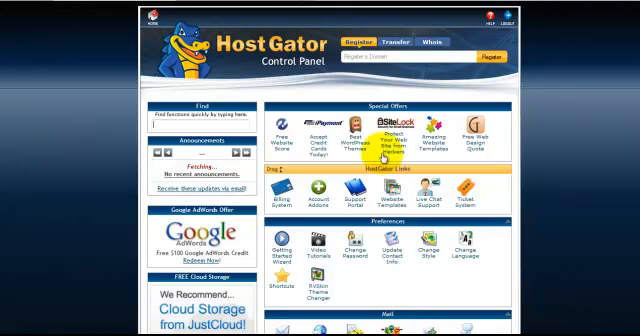
{"action": "scroll", "scroll_direction": "down", "scroll_amount": 3}
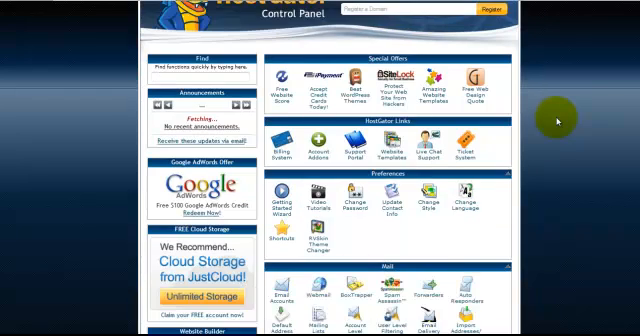
{"action": "scroll", "scroll_direction": "down", "scroll_amount": 3}
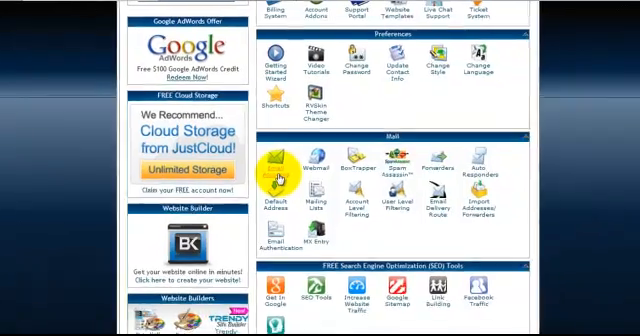
{"action": "left_click", "coordinate": [274, 164]}
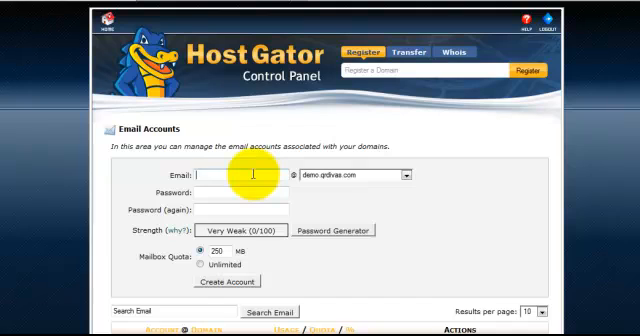
{"action": "type", "text": "sales"}
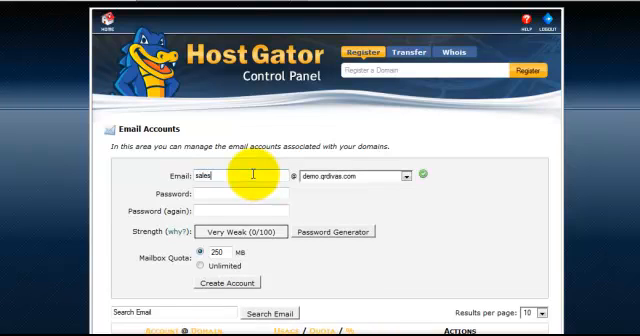
{"action": "mouse_move", "coordinate": [320, 184]}
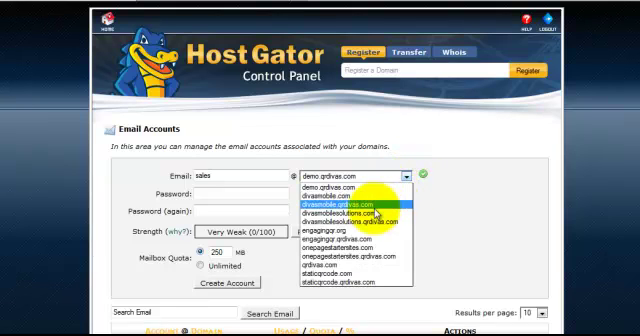
{"action": "left_click", "coordinate": [360, 212]}
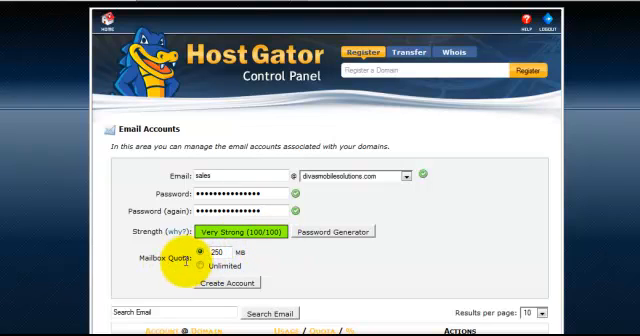
{"action": "left_click", "coordinate": [203, 269]}
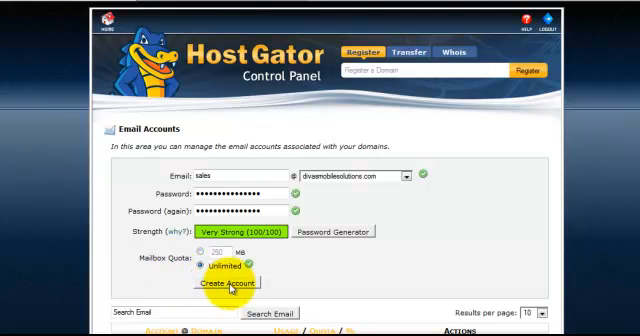
{"action": "left_click", "coordinate": [227, 283]}
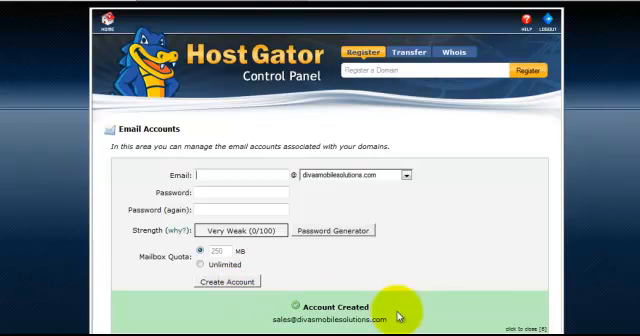
{"action": "mouse_move", "coordinate": [495, 325]}
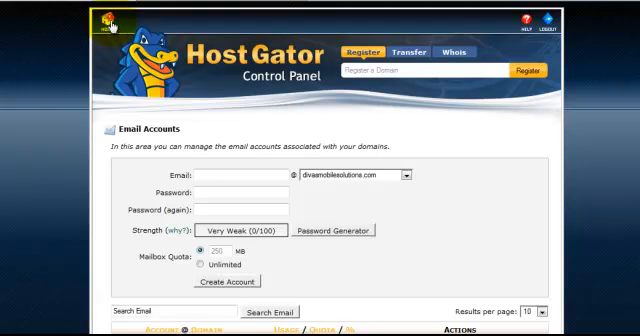
- Return to cPanel home and open the Add Forwarder form
{"action": "left_click", "coordinate": [110, 24]}
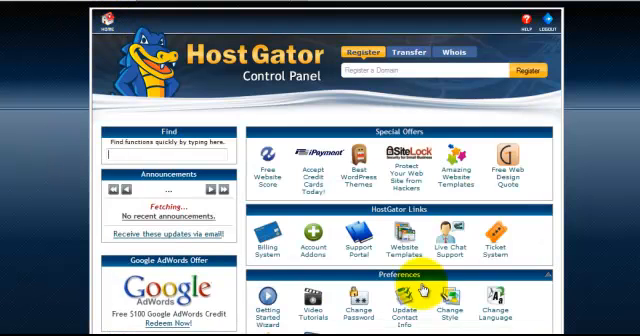
{"action": "scroll", "scroll_direction": "down", "scroll_amount": 3}
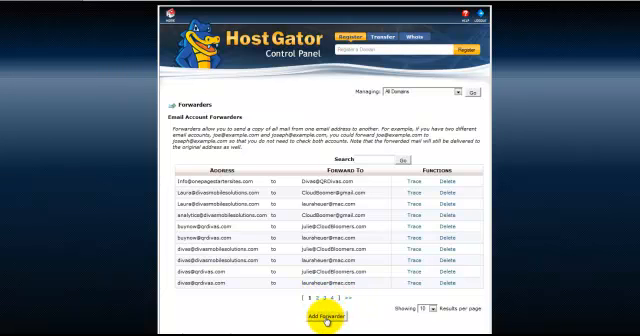
{"action": "left_click", "coordinate": [324, 318]}
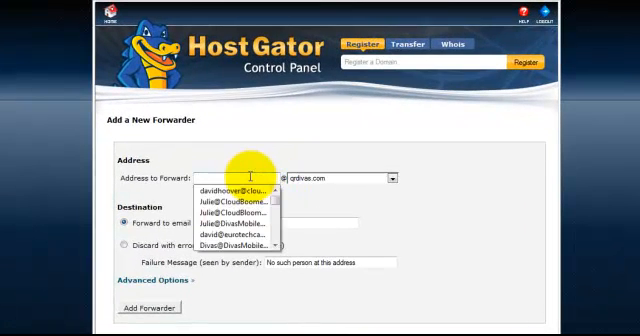
{"action": "type", "text": "s"}
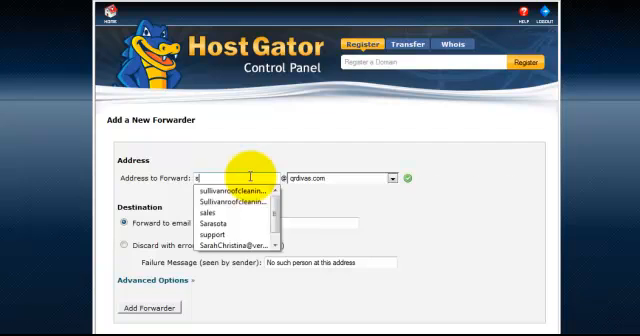
{"action": "left_click", "coordinate": [207, 213]}
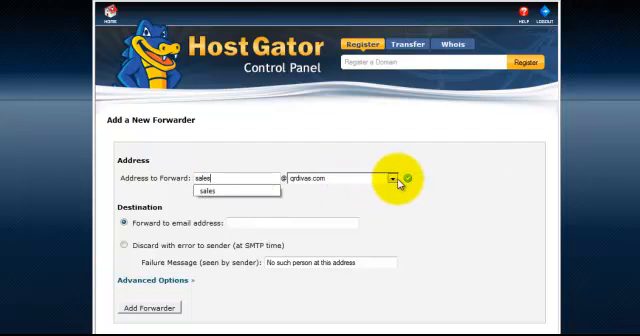
{"action": "left_click", "coordinate": [390, 178]}
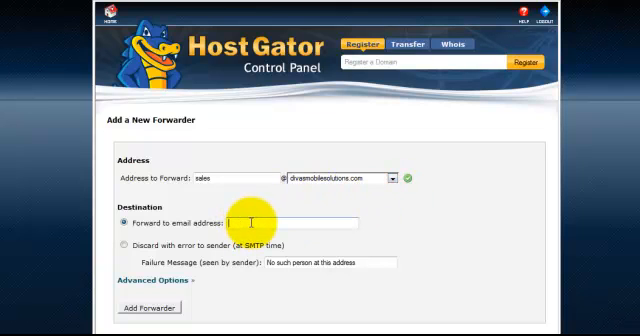
{"action": "type", "text": "c"}
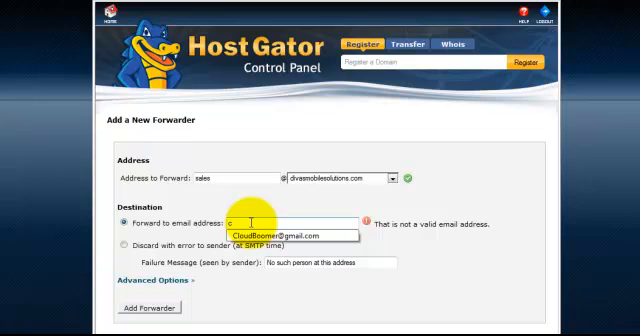
{"action": "left_click", "coordinate": [287, 235]}
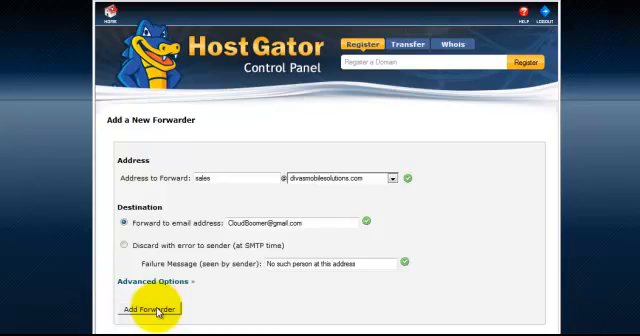
{"action": "left_click", "coordinate": [151, 308]}
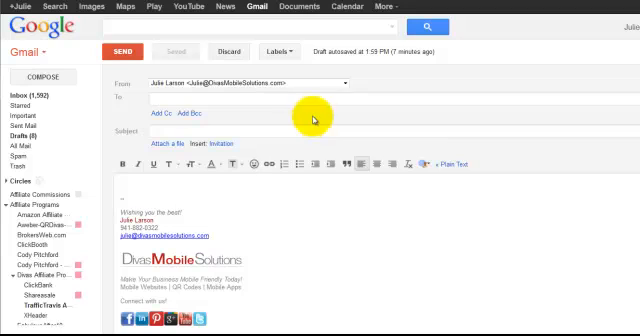
{"action": "mouse_move", "coordinate": [354, 95]}
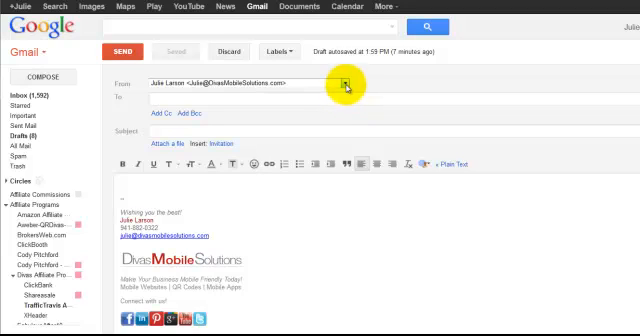
- Open the Gmail draft's From dropdown to view alternate sender addresses
{"action": "left_click", "coordinate": [345, 82]}
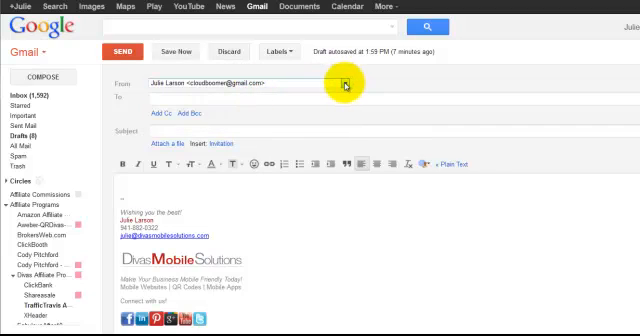
{"action": "left_click", "coordinate": [347, 83]}
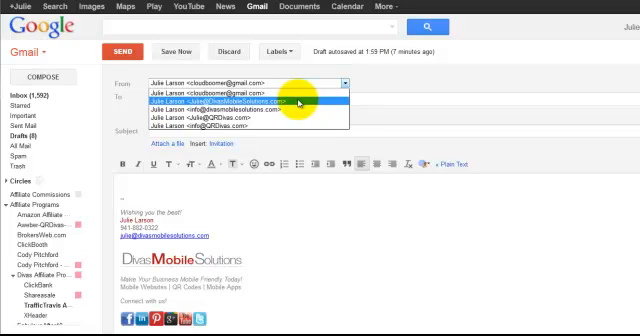
{"action": "mouse_move", "coordinate": [260, 110]}
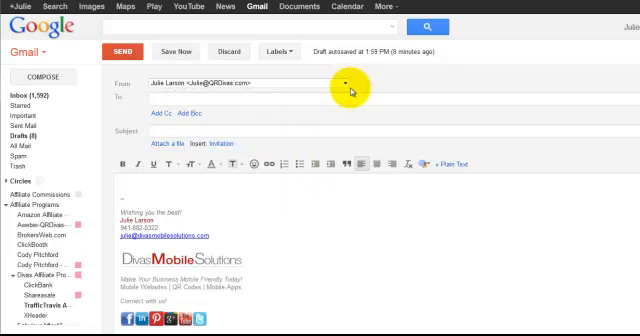
{"action": "mouse_move", "coordinate": [231, 318]}
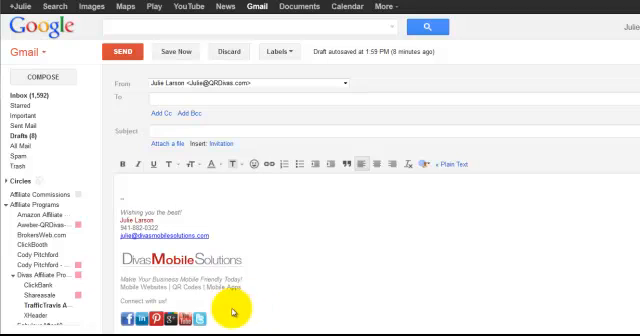
{"action": "mouse_move", "coordinate": [222, 324]}
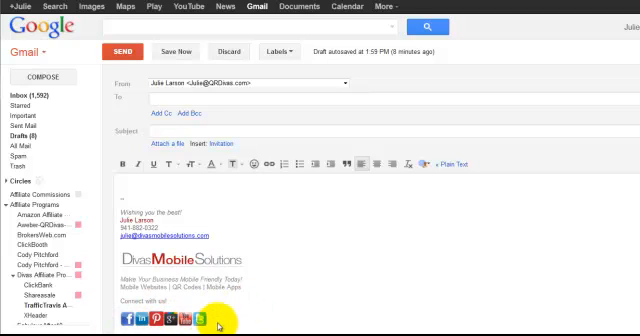
{"action": "mouse_move", "coordinate": [277, 297]}
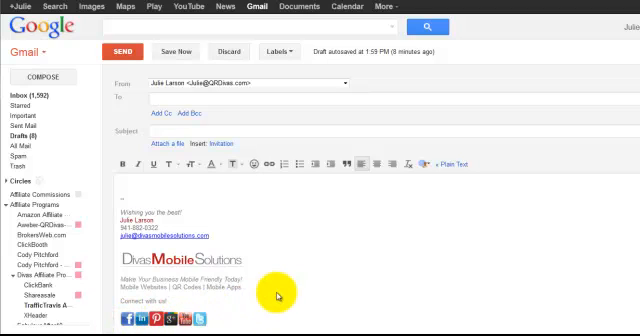
{"action": "mouse_move", "coordinate": [380, 276]}
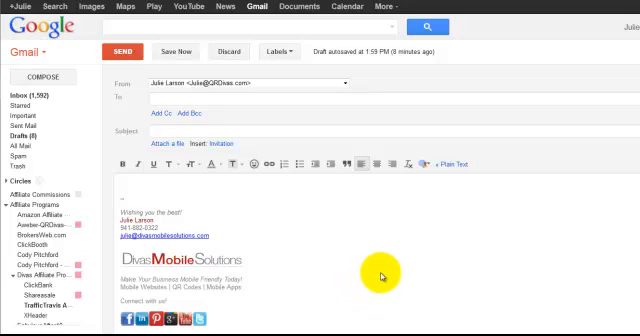